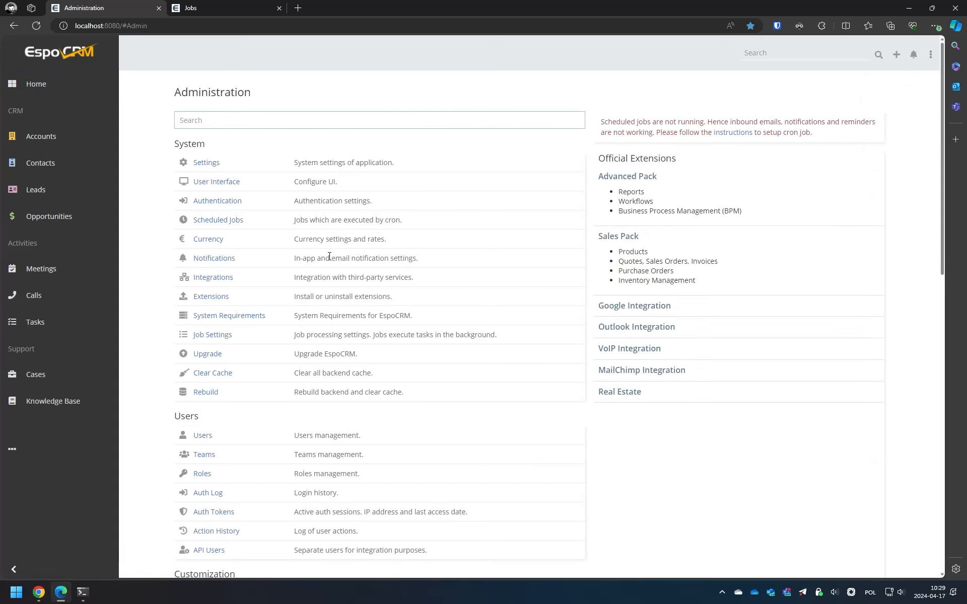
{"action": "mouse_move", "coordinate": [211, 297]}
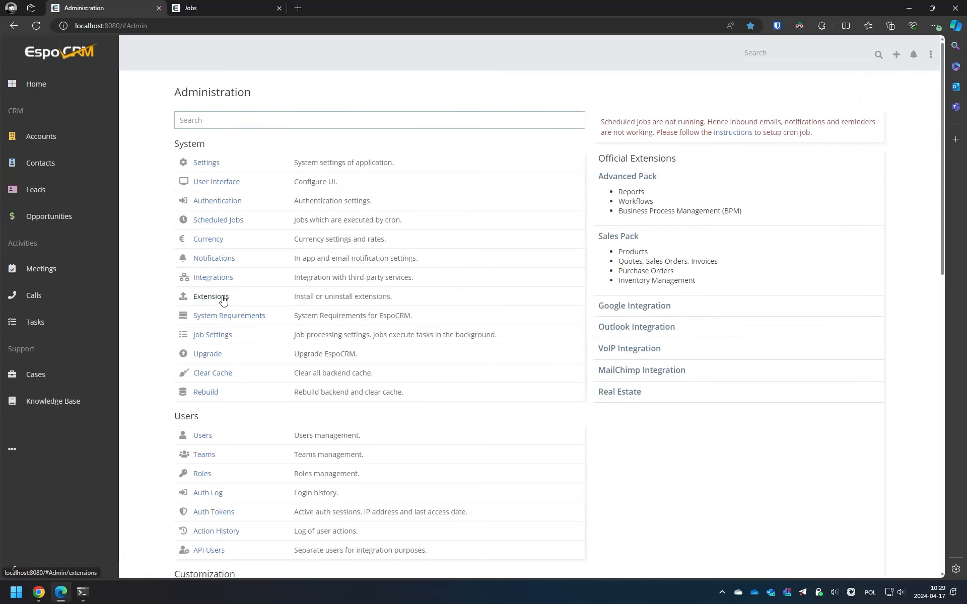
Step: Upload and install the manual-scheduled-job zip package, then dismiss the success notice
{"action": "left_click", "coordinate": [211, 296]}
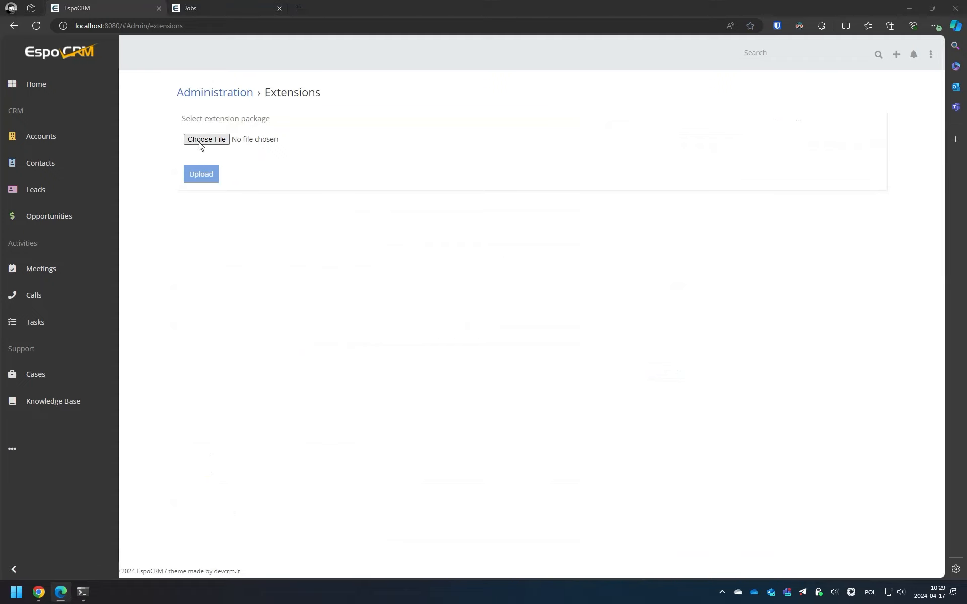
{"action": "left_click", "coordinate": [201, 174]}
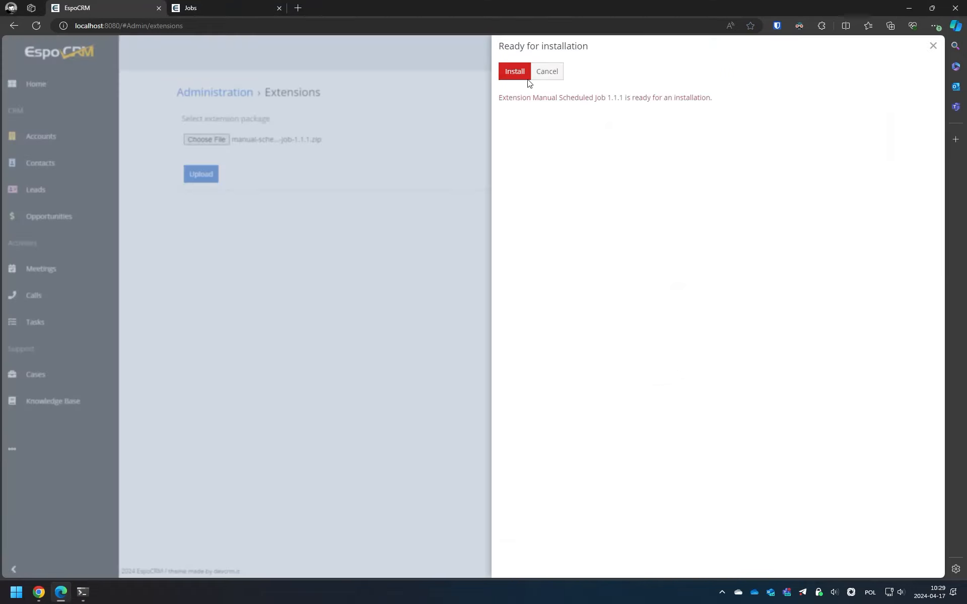
{"action": "left_click", "coordinate": [514, 71]}
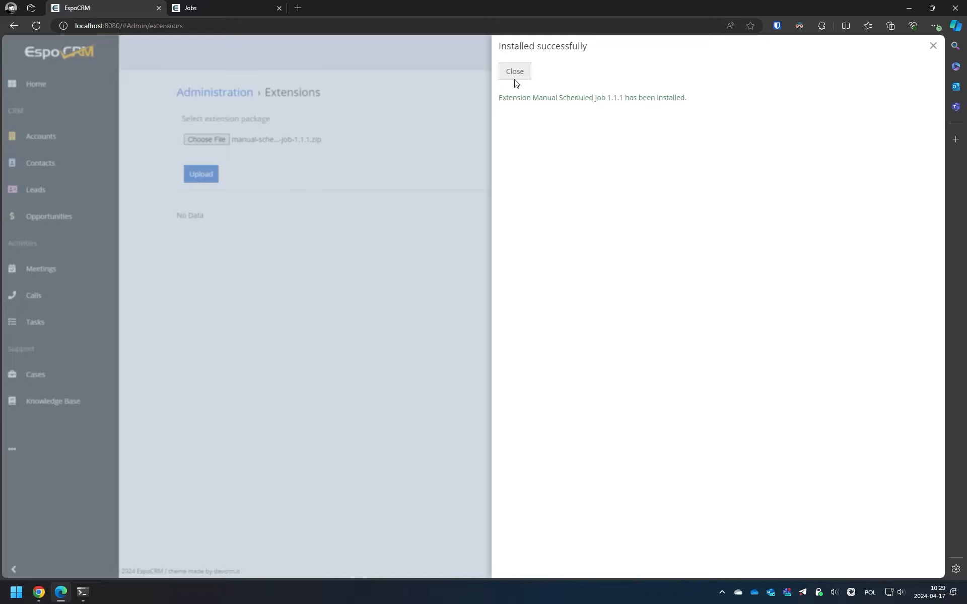
{"action": "left_click", "coordinate": [514, 71]}
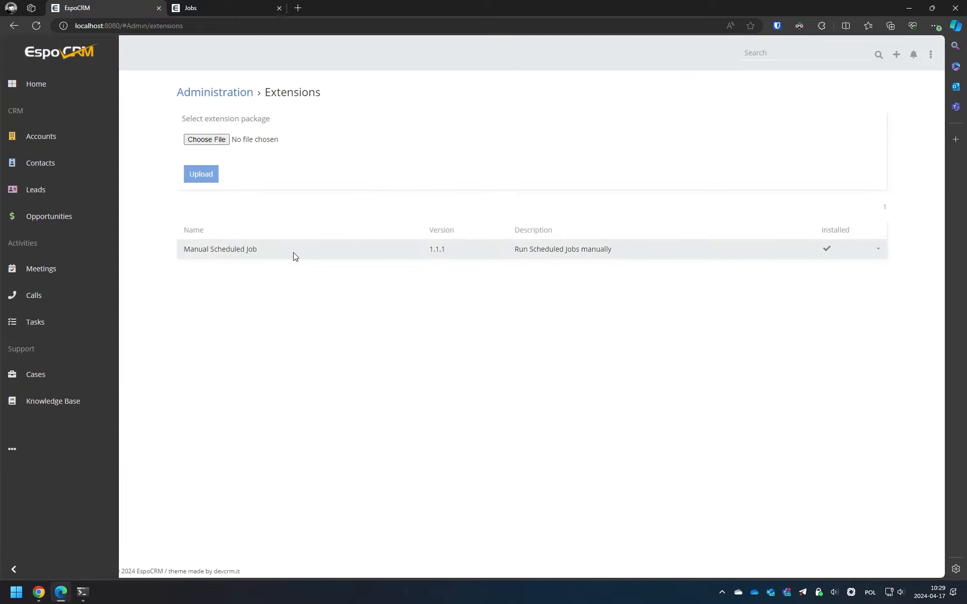
Step: From Administration's Scheduled Jobs list, open the Clean-up job record
{"action": "left_click", "coordinate": [215, 92]}
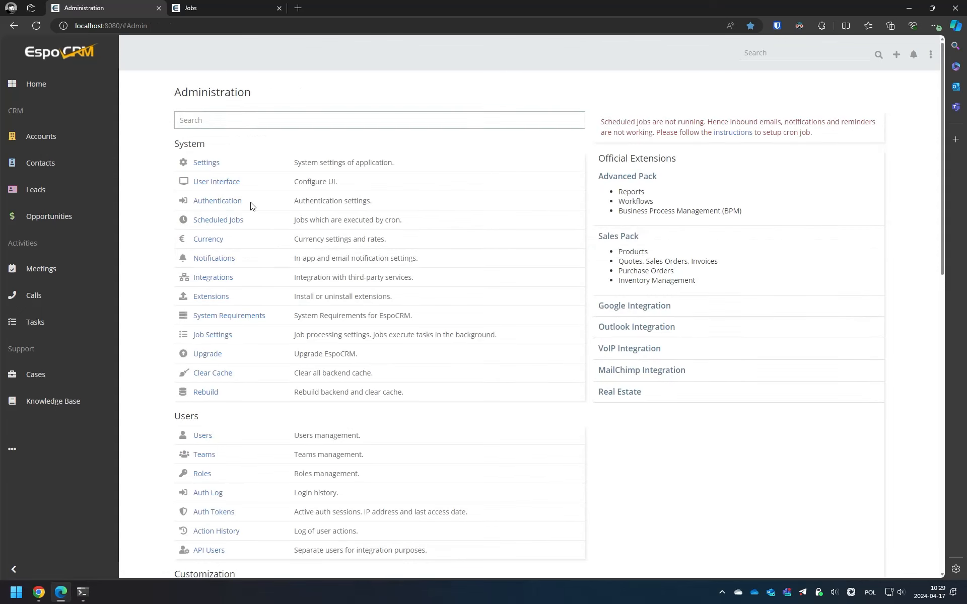
{"action": "left_click", "coordinate": [217, 219]}
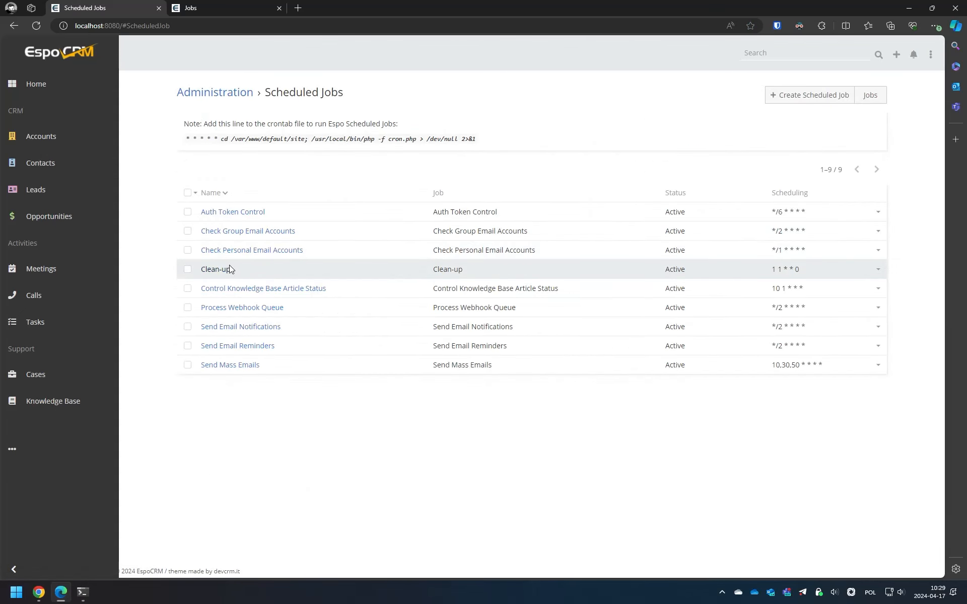
{"action": "left_click", "coordinate": [212, 269]}
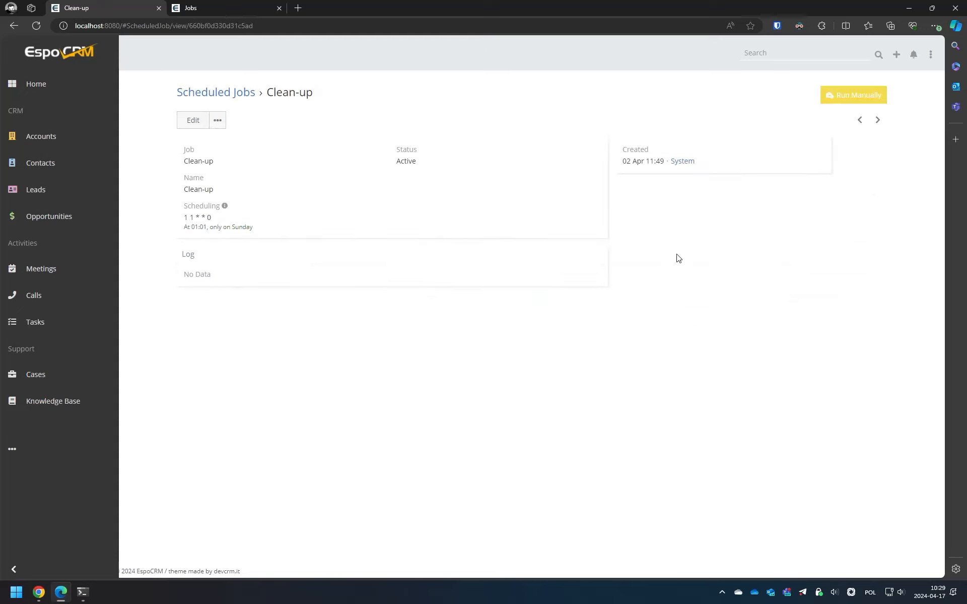
{"action": "mouse_move", "coordinate": [856, 99]}
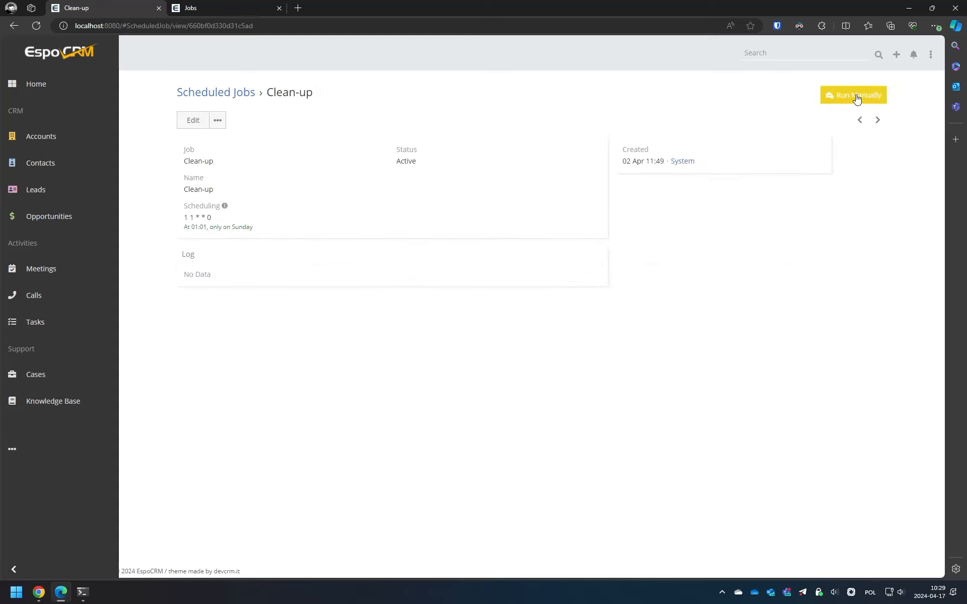
Step: Run the Clean-up job manually, confirm its pending entry on Jobs, then trigger it again
{"action": "left_click", "coordinate": [854, 95]}
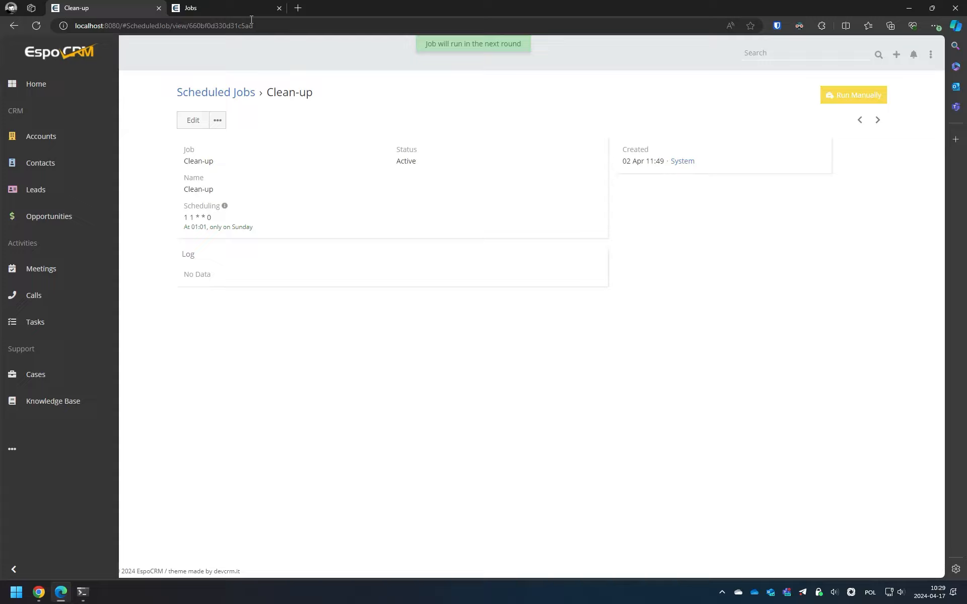
{"action": "left_click", "coordinate": [191, 7]}
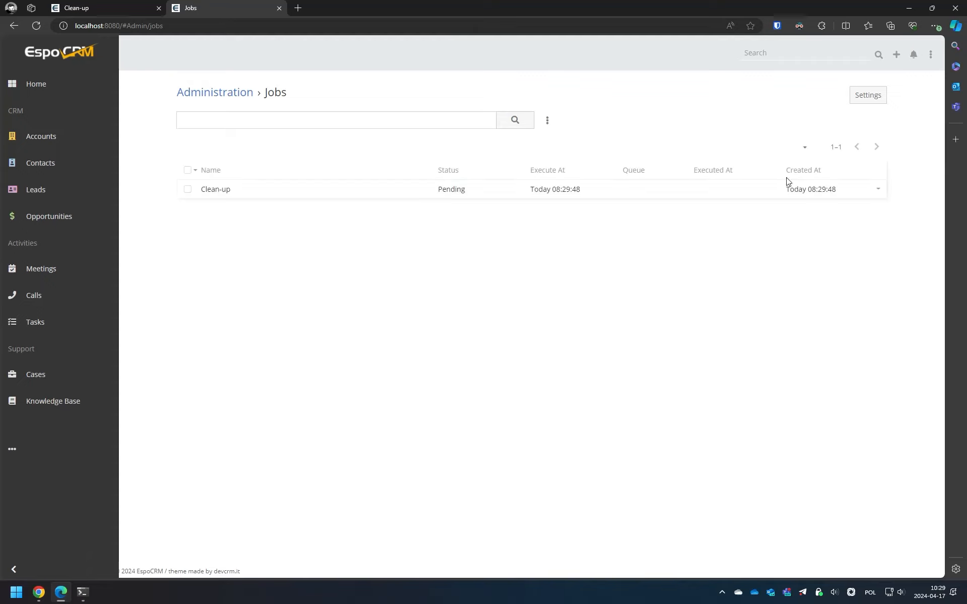
{"action": "left_click", "coordinate": [215, 189]}
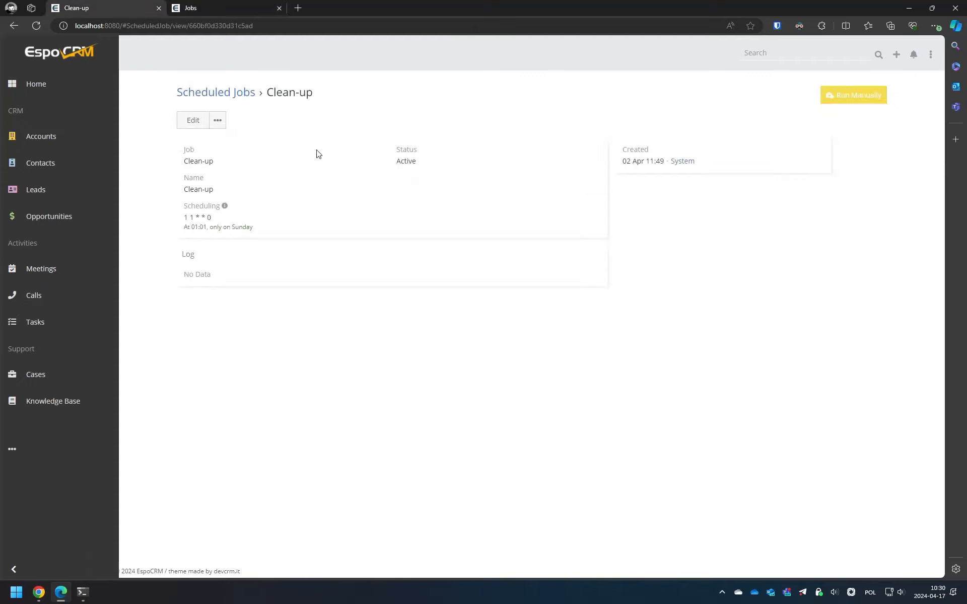
{"action": "left_click", "coordinate": [854, 94]}
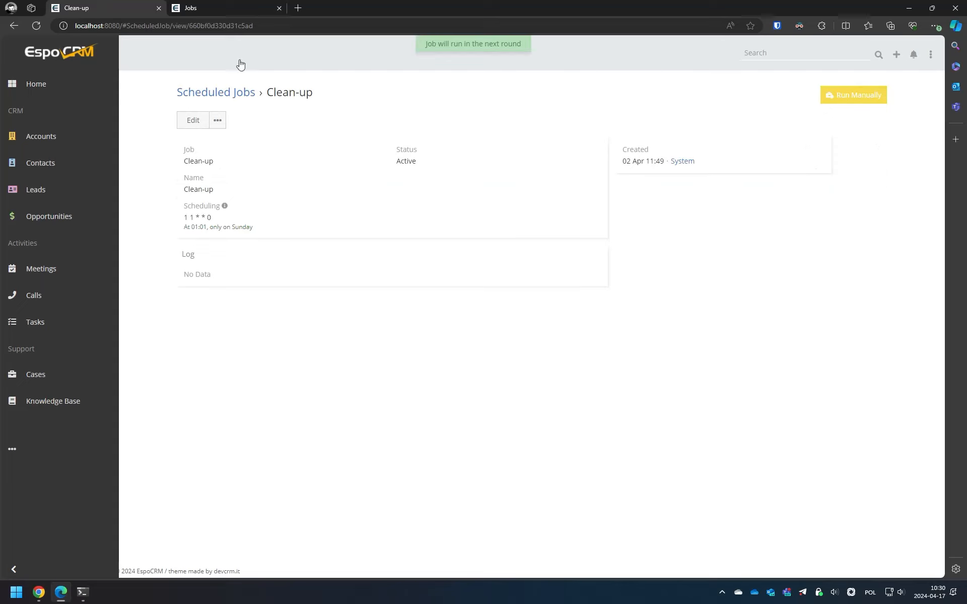